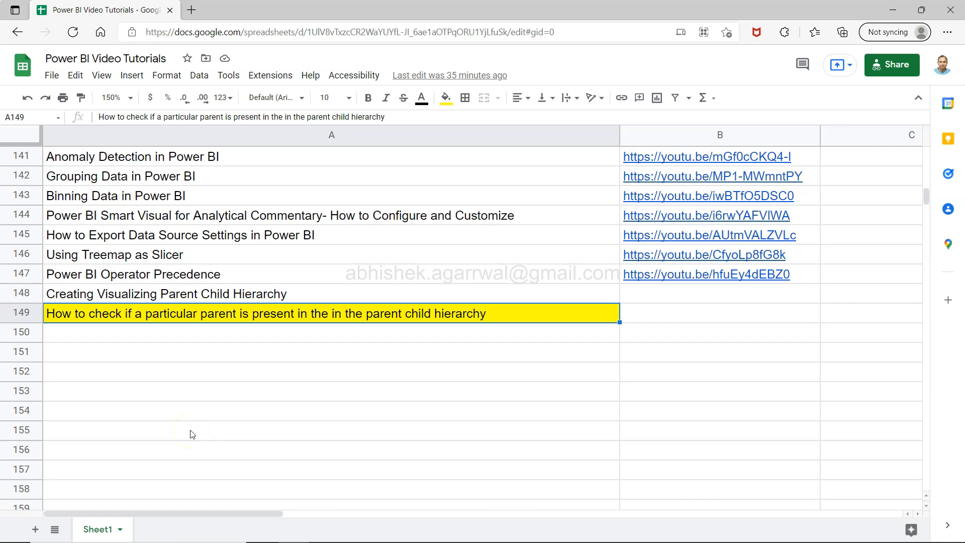
{"action": "mouse_move", "coordinate": [286, 325]}
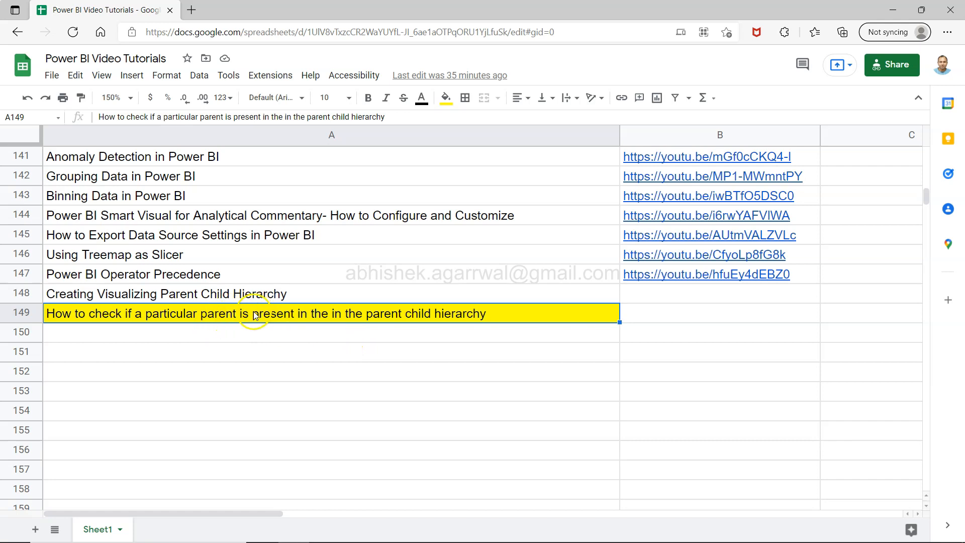
{"action": "mouse_move", "coordinate": [241, 316]}
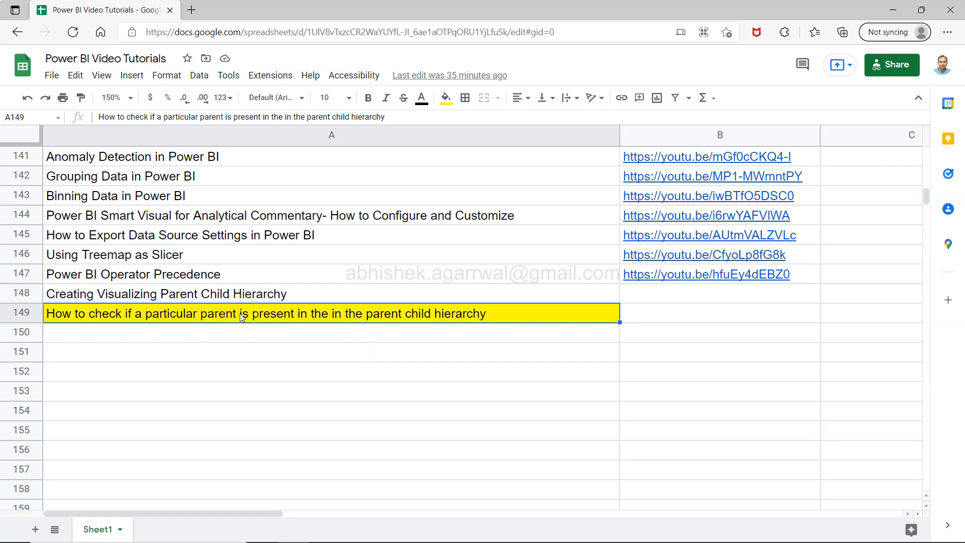
{"action": "mouse_move", "coordinate": [416, 318]}
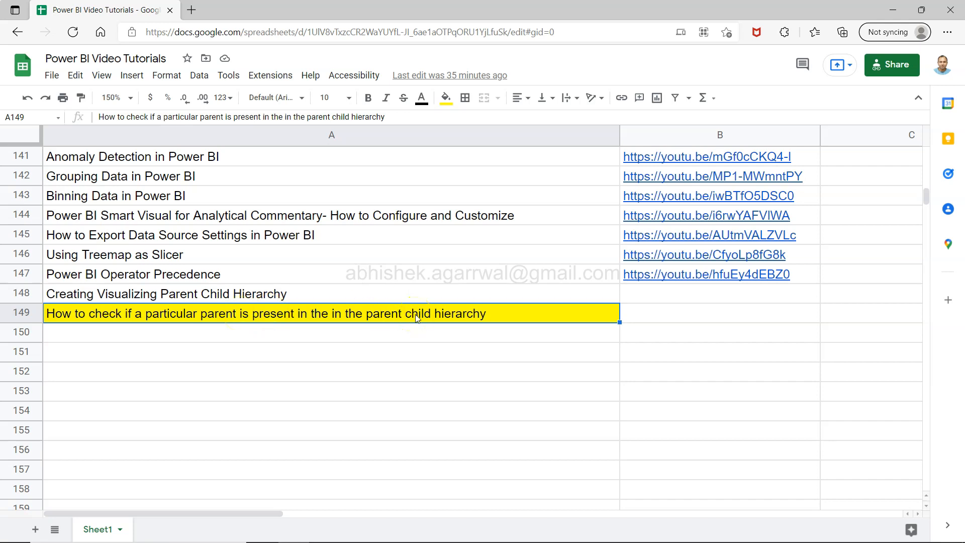
Select the Sheet1 (2) table in Data view to review its Manager, Mgr Id and emp_mgr columns
{"action": "left_click", "coordinate": [191, 293]}
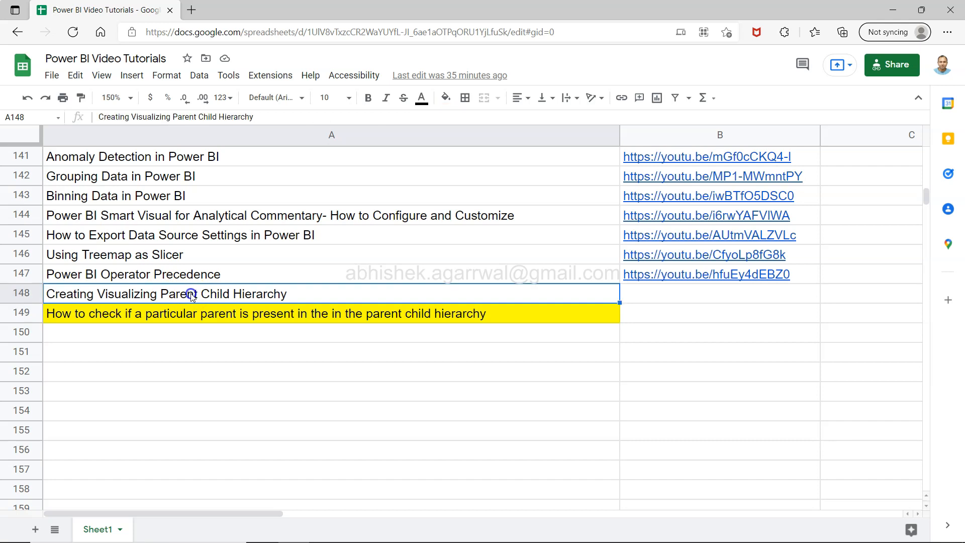
{"action": "mouse_move", "coordinate": [248, 302]}
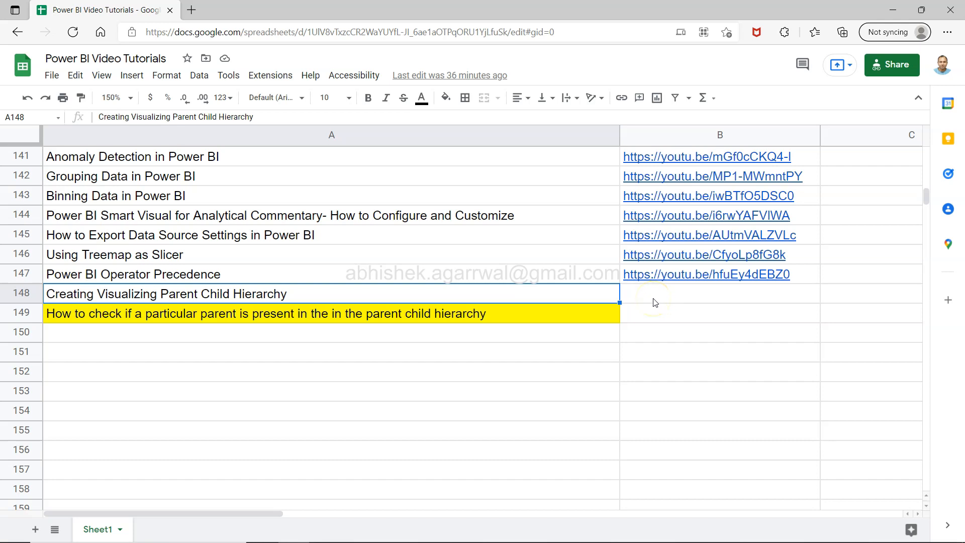
{"action": "mouse_move", "coordinate": [529, 320]}
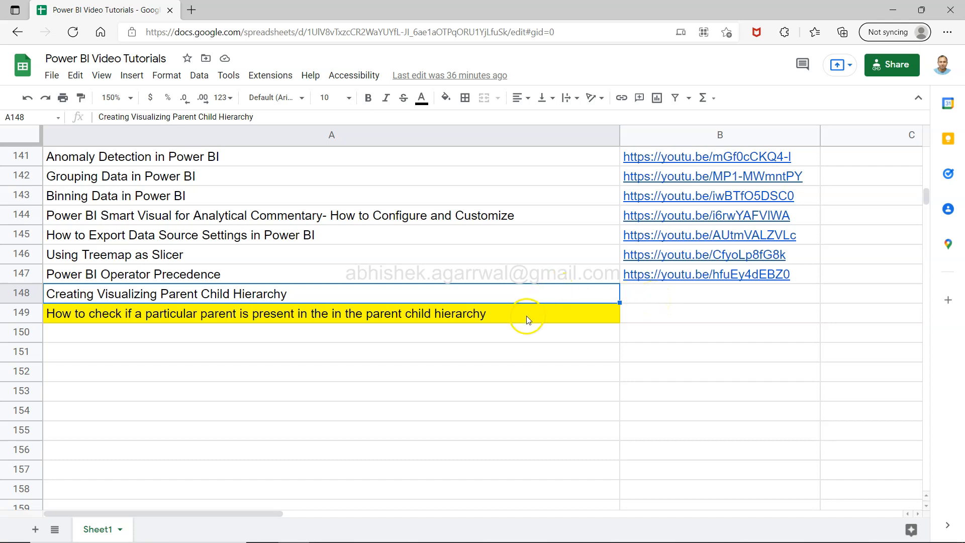
{"action": "mouse_move", "coordinate": [397, 320]}
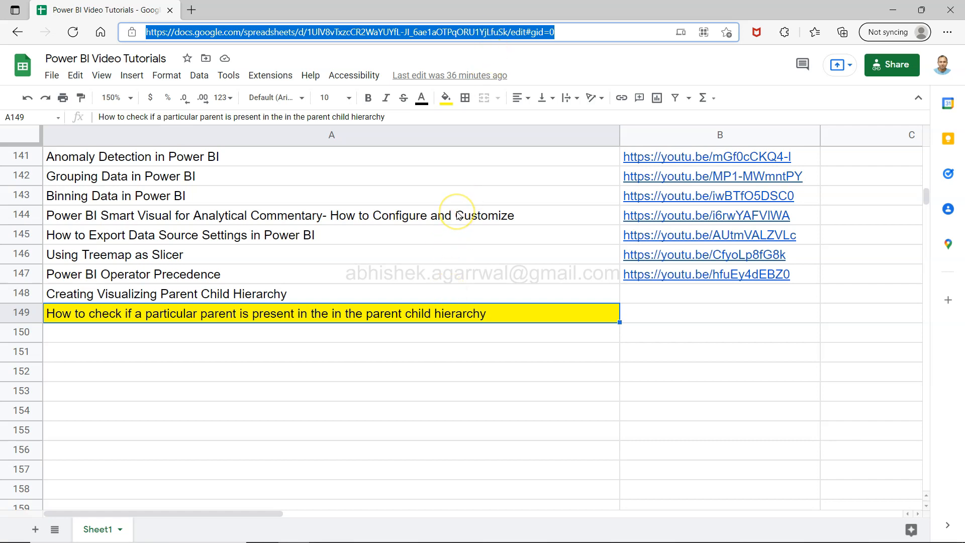
{"action": "mouse_move", "coordinate": [412, 247]}
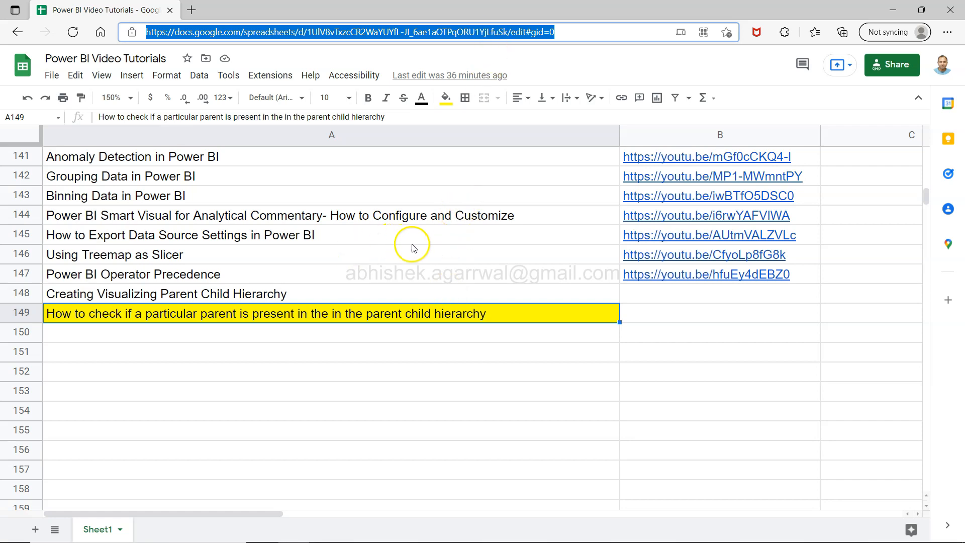
{"action": "mouse_move", "coordinate": [434, 446]}
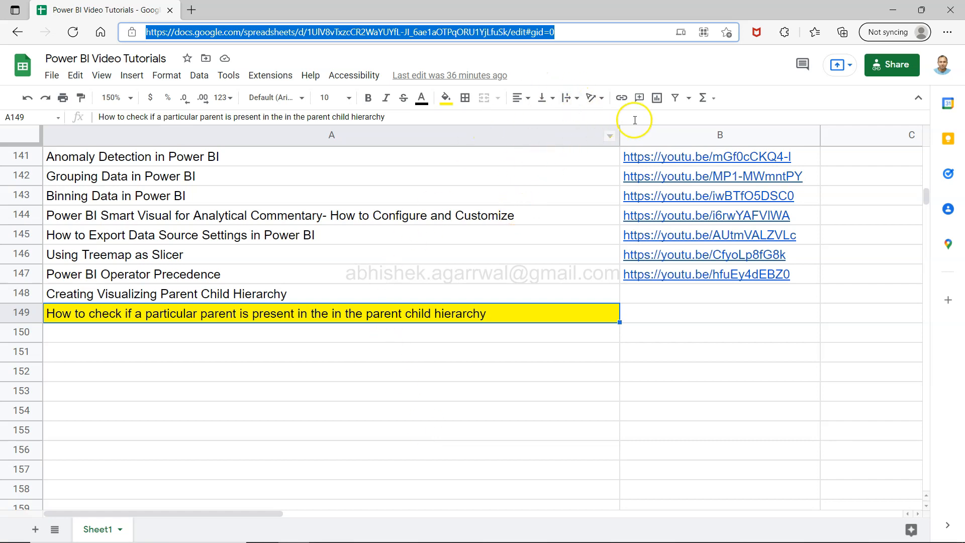
{"action": "mouse_move", "coordinate": [711, 142]}
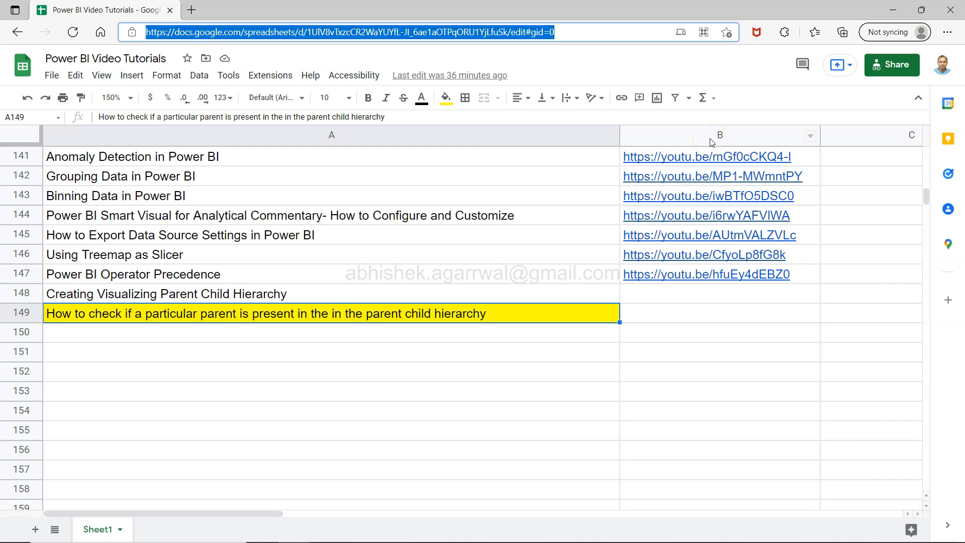
{"action": "mouse_move", "coordinate": [339, 269]}
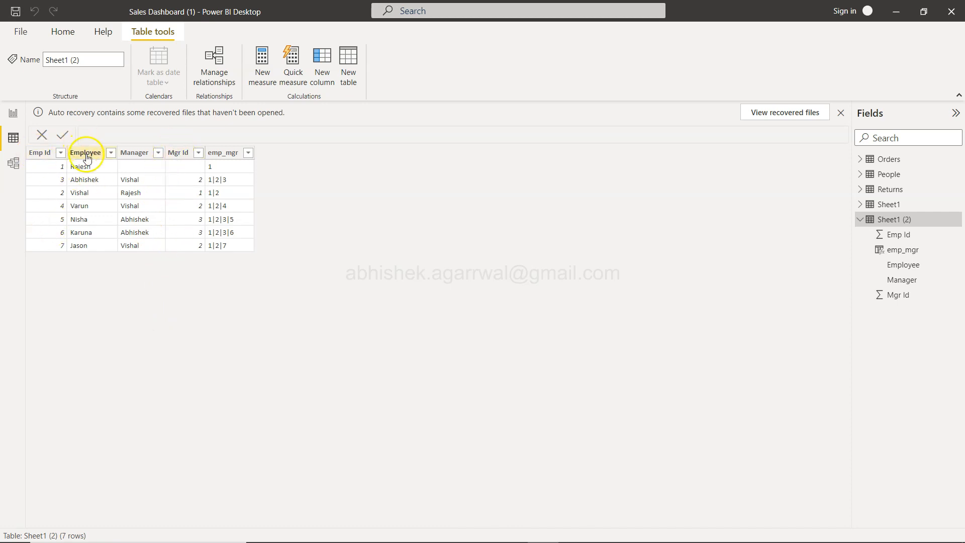
{"action": "mouse_move", "coordinate": [195, 274]}
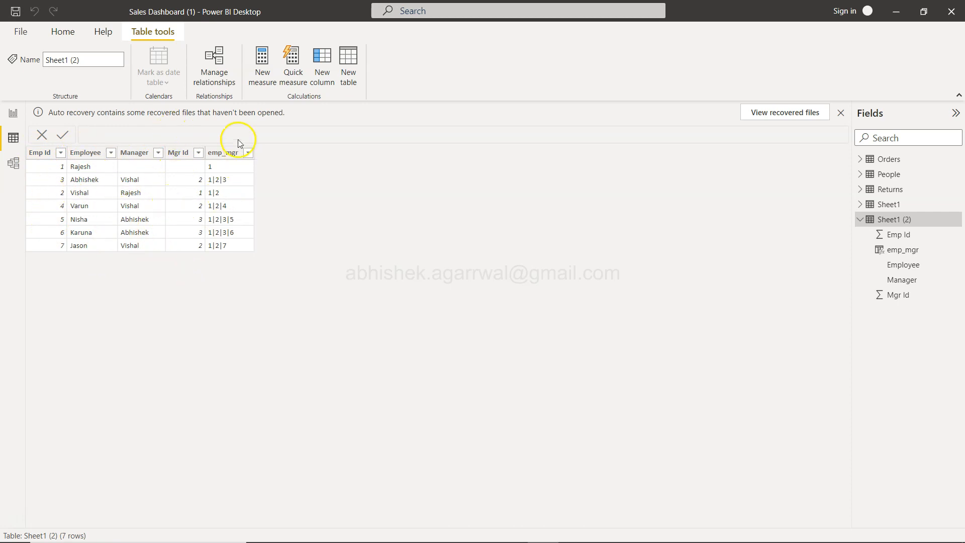
{"action": "mouse_move", "coordinate": [237, 244]}
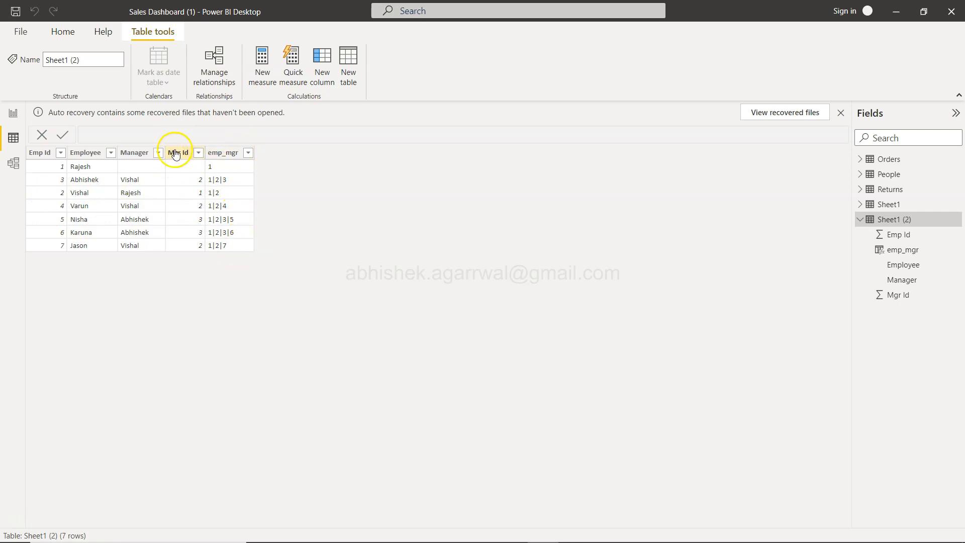
{"action": "mouse_move", "coordinate": [109, 211]}
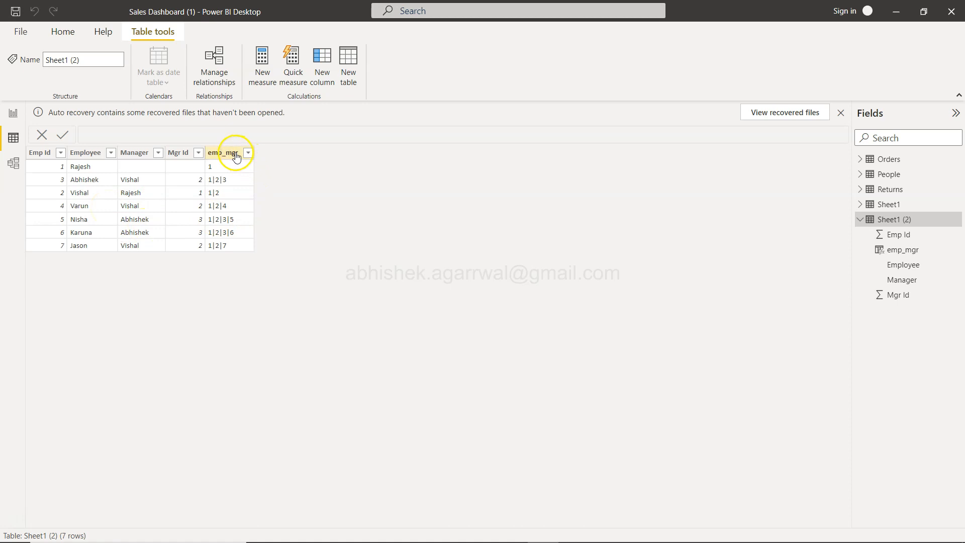
{"action": "mouse_move", "coordinate": [239, 239]}
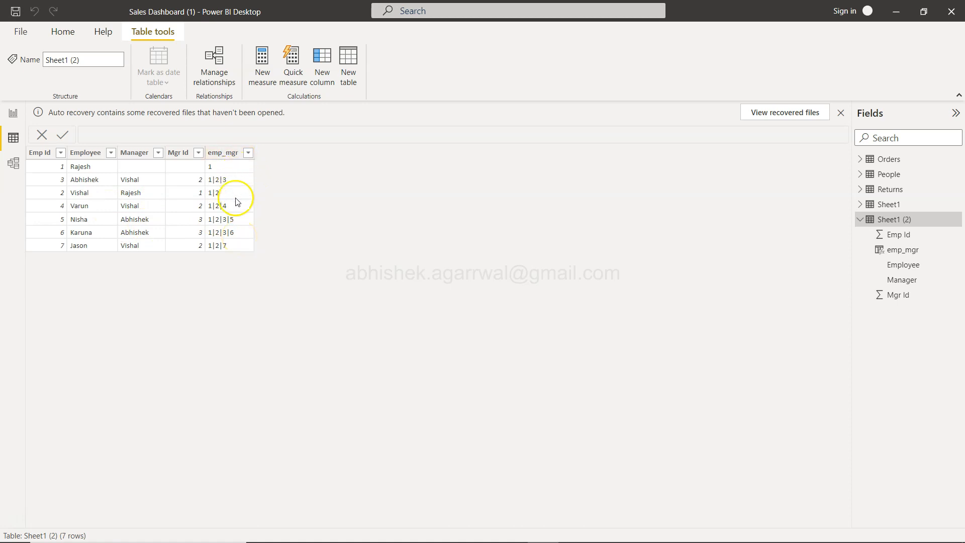
{"action": "mouse_move", "coordinate": [91, 192]}
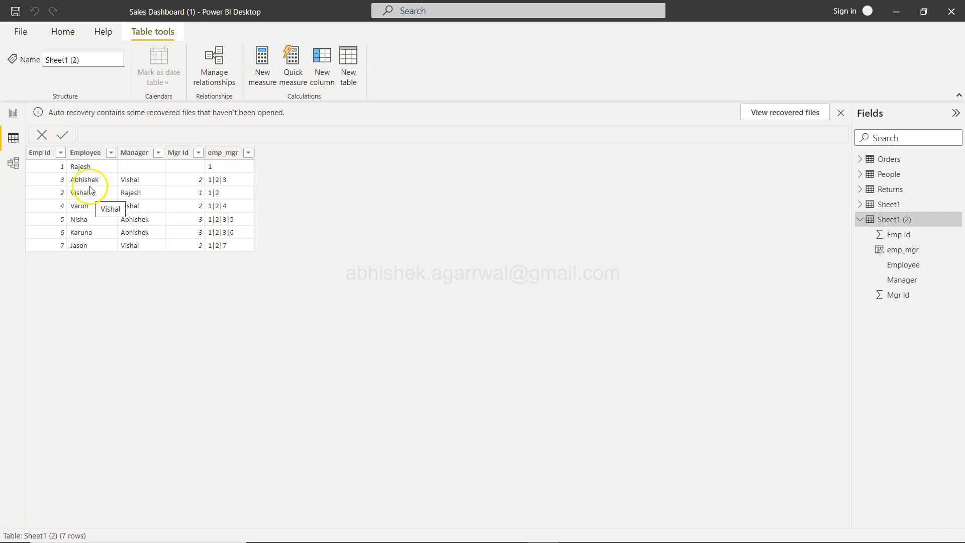
{"action": "mouse_move", "coordinate": [141, 230]}
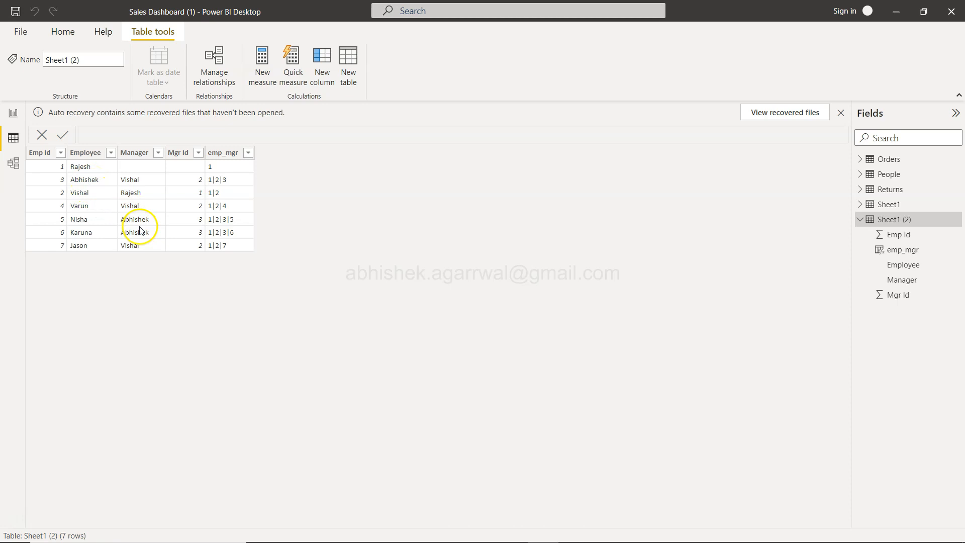
{"action": "mouse_move", "coordinate": [91, 220]}
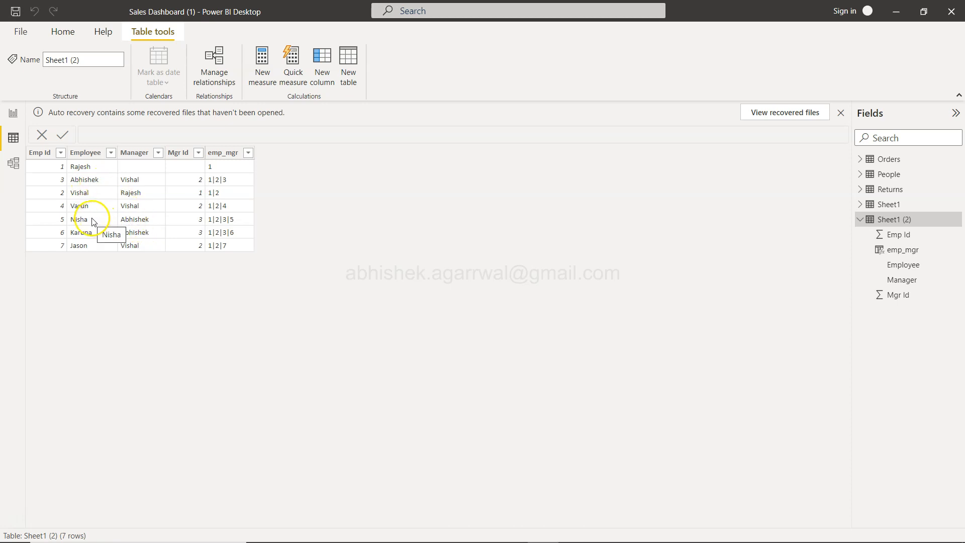
{"action": "mouse_move", "coordinate": [96, 243]}
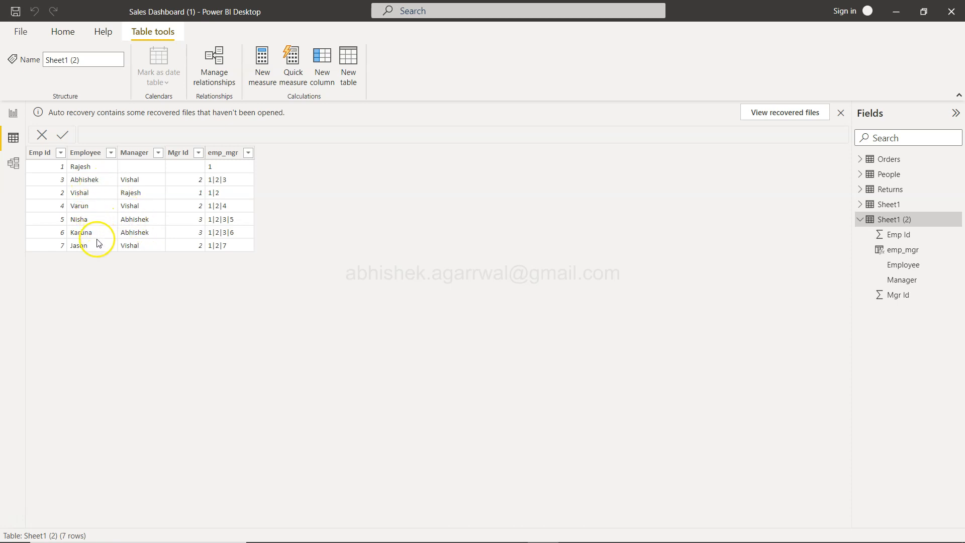
{"action": "mouse_move", "coordinate": [120, 187]}
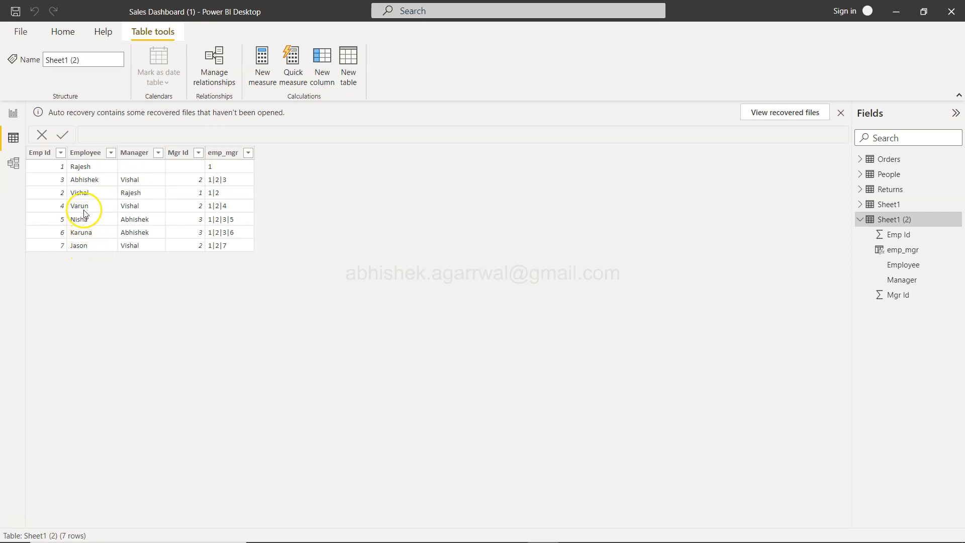
{"action": "mouse_move", "coordinate": [83, 213]}
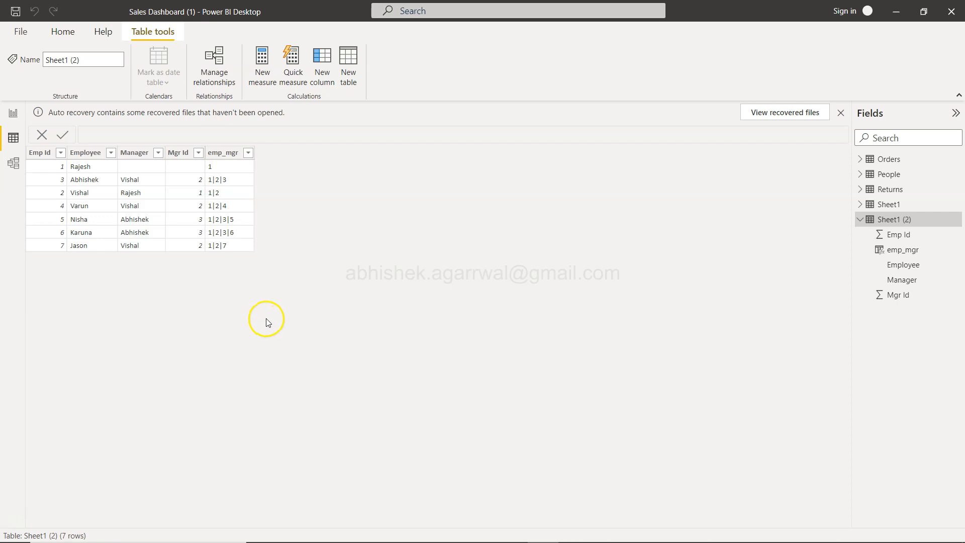
{"action": "mouse_move", "coordinate": [333, 123]}
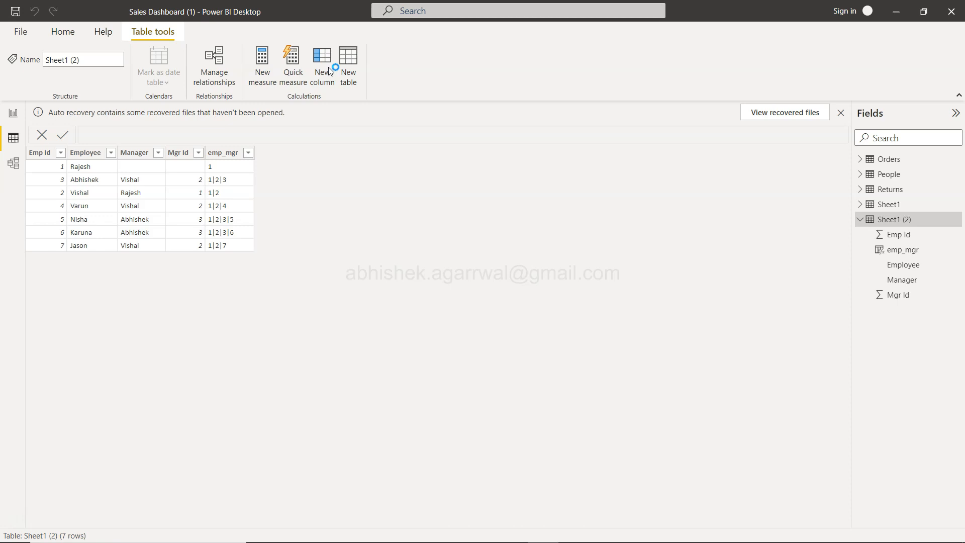
Add a new column with formula find_vishal = PATHCONTAINS('Sheet1 (2)'[emp_mgr],"2")
{"action": "left_click", "coordinate": [321, 60]}
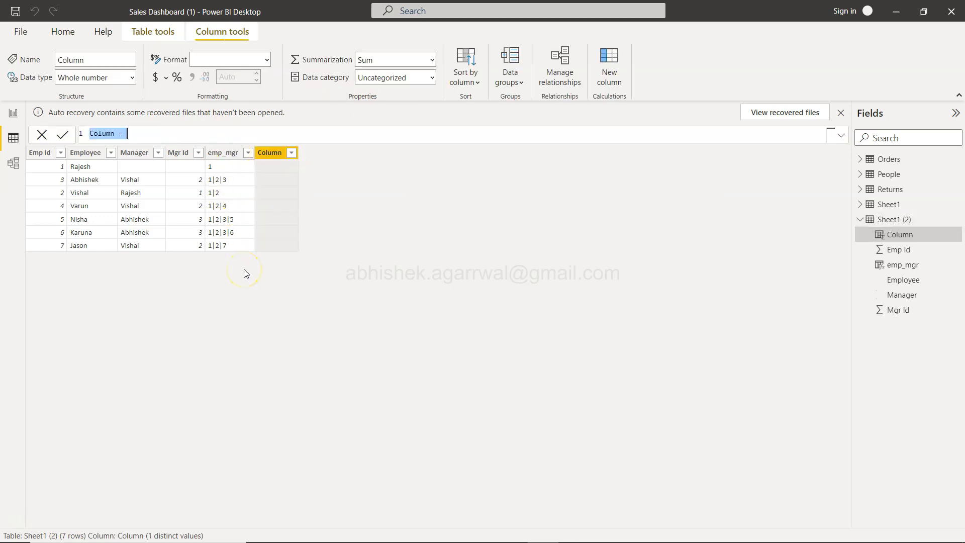
{"action": "type", "text": "find_"}
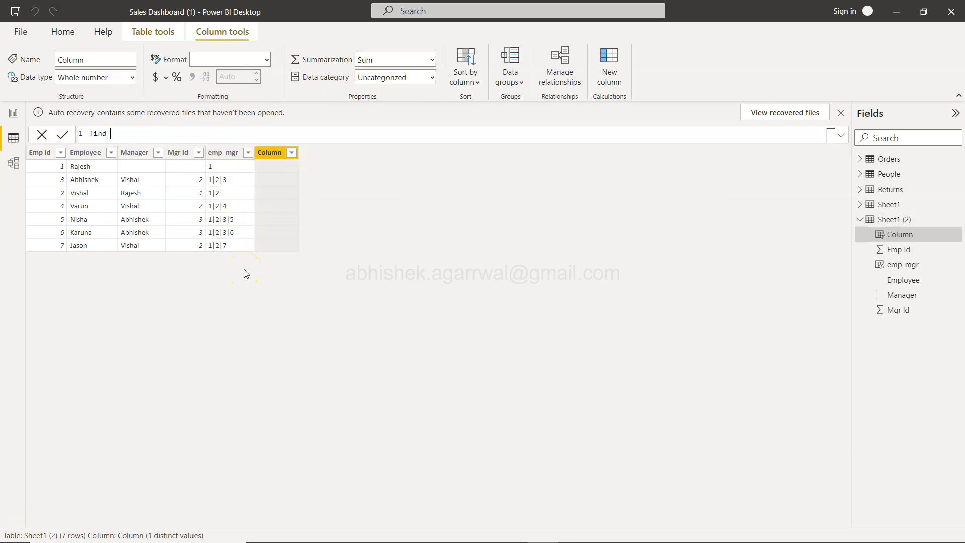
{"action": "type", "text": "vishal"}
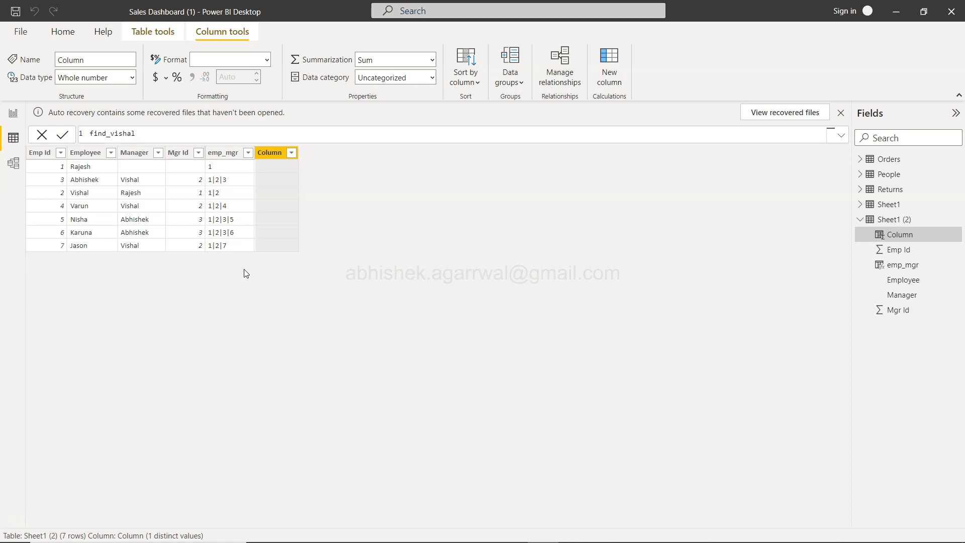
{"action": "type", "text": "= pa"}
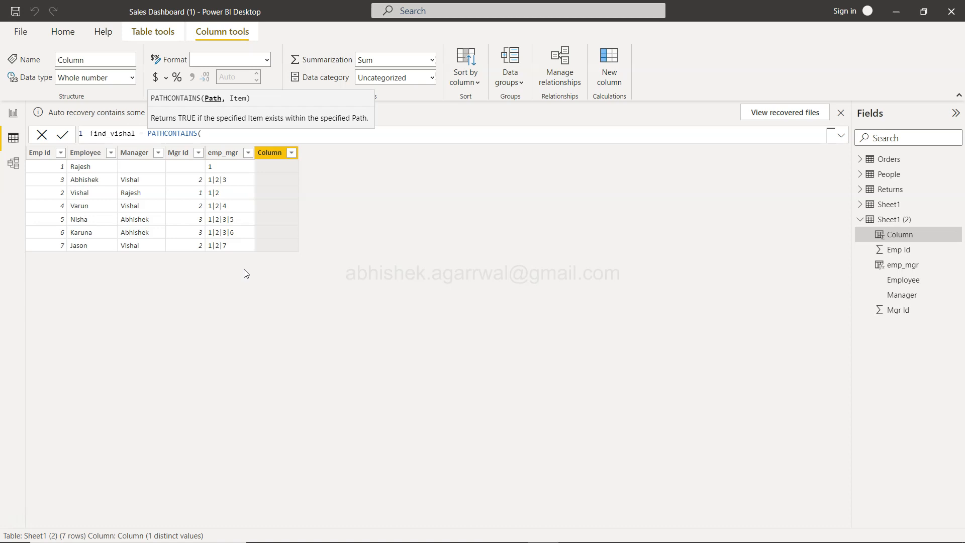
{"action": "type", "text": "em"}
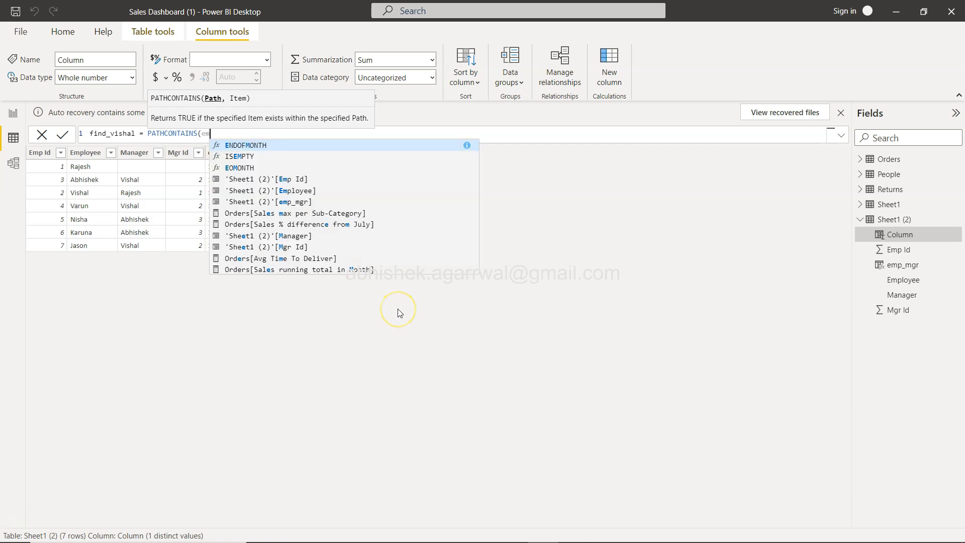
{"action": "type", "text": "emp_mgr,"}
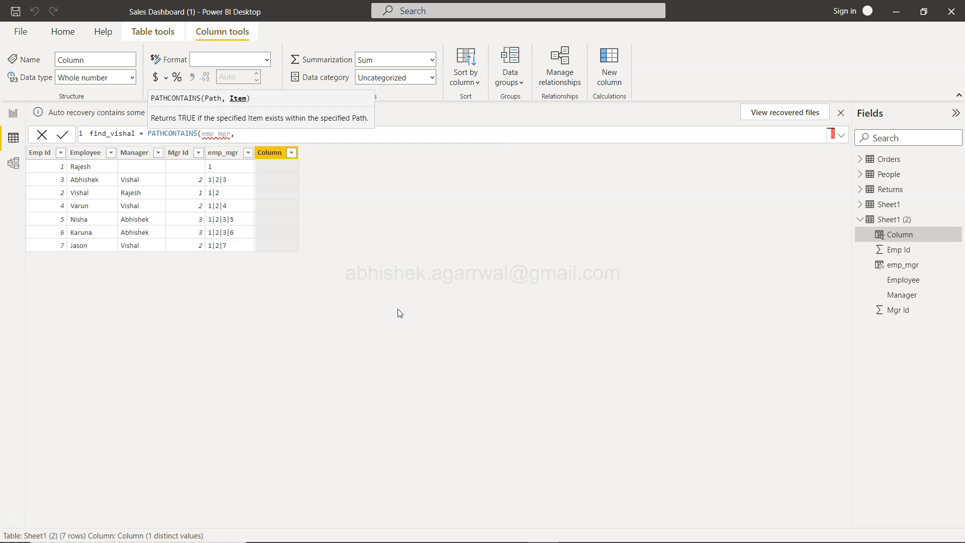
{"action": "key", "text": "backspace"}
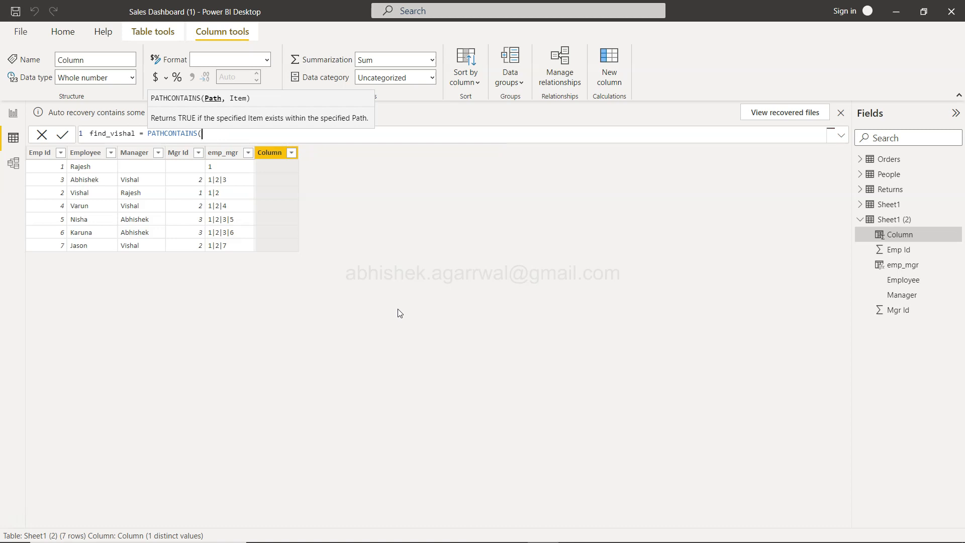
{"action": "type", "text": "em"}
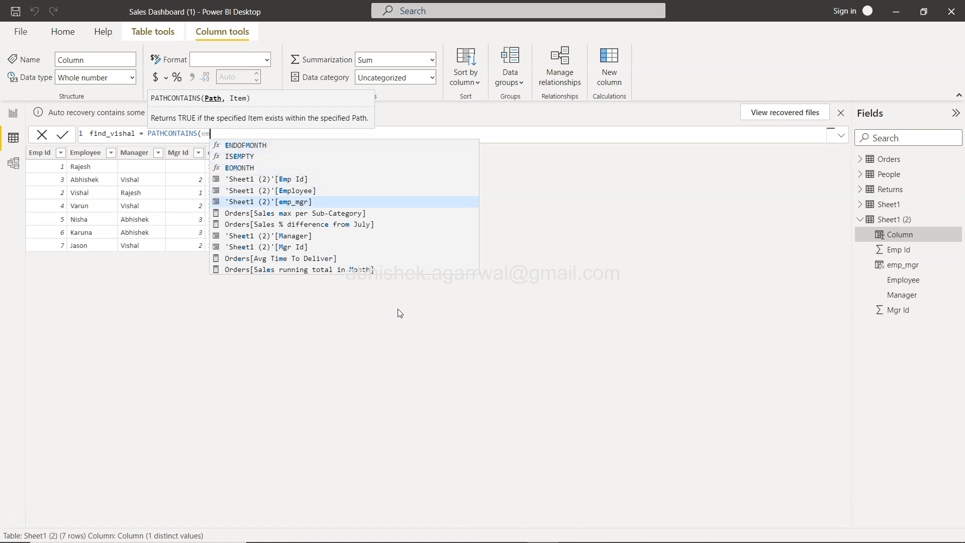
{"action": "left_click", "coordinate": [274, 201]}
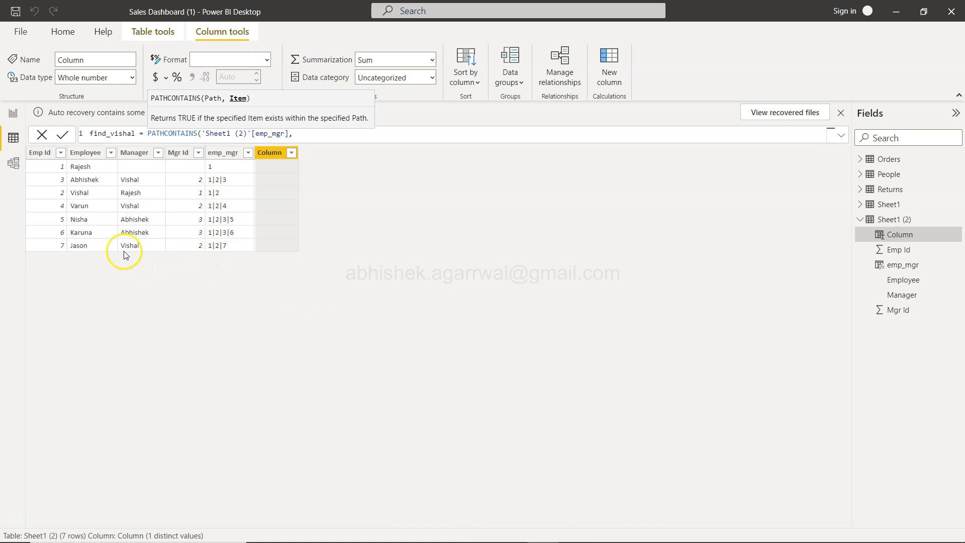
{"action": "mouse_move", "coordinate": [84, 200]}
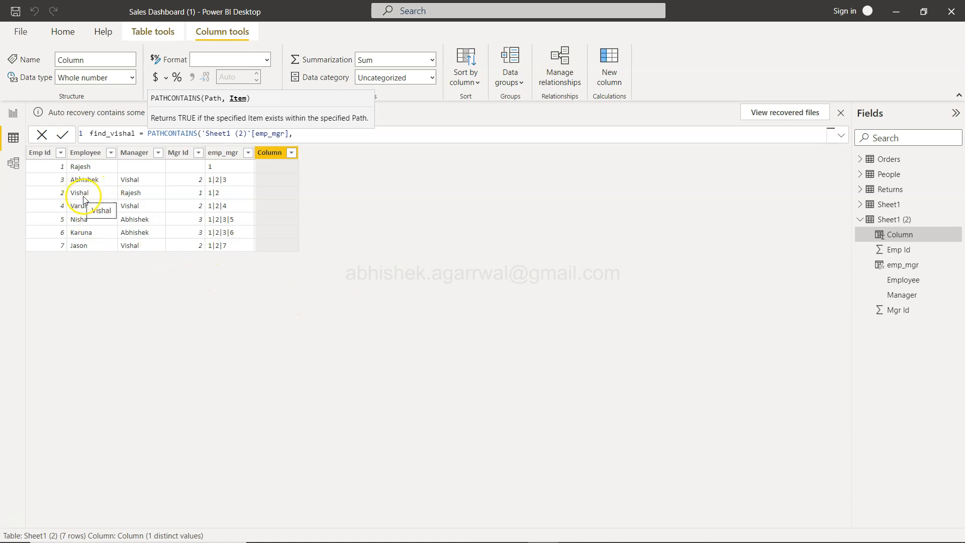
{"action": "mouse_move", "coordinate": [134, 200]}
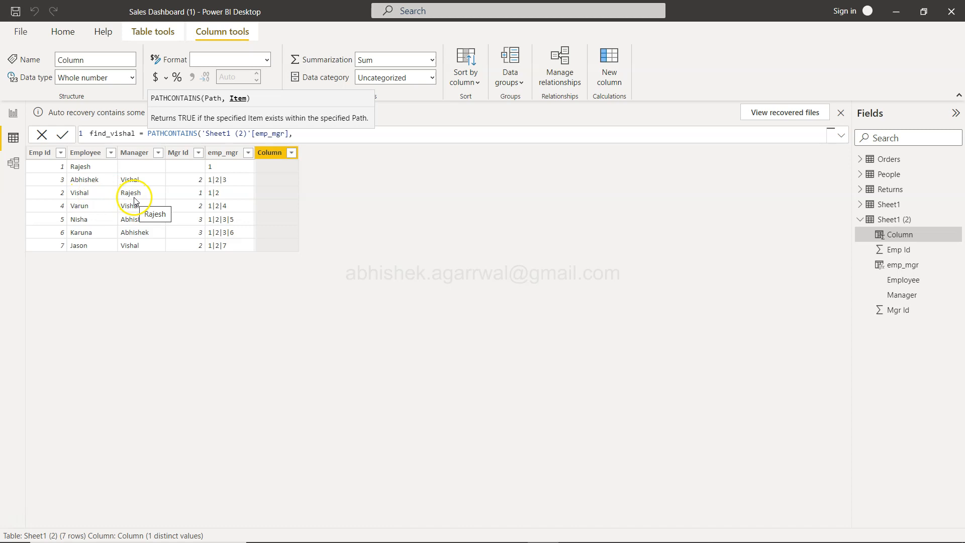
{"action": "mouse_move", "coordinate": [106, 202]}
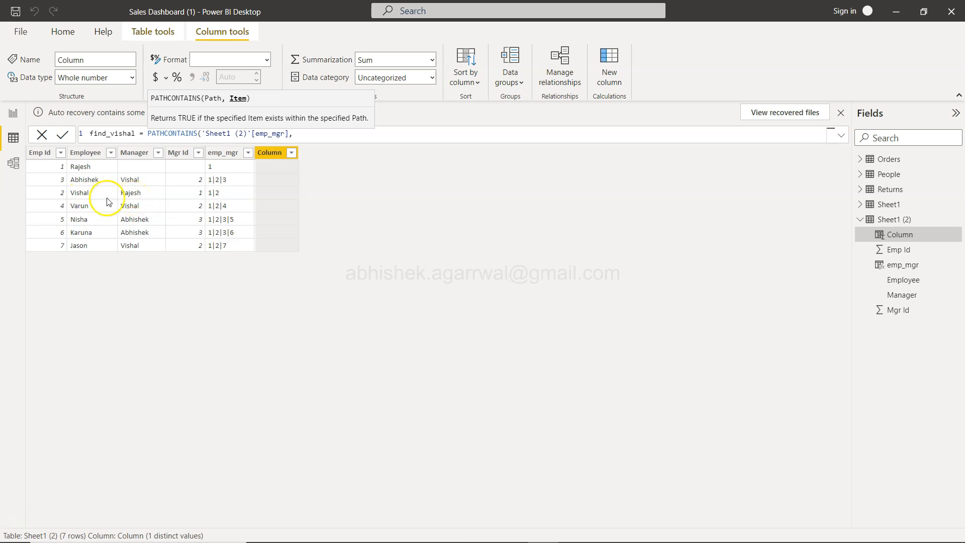
{"action": "mouse_move", "coordinate": [105, 202]}
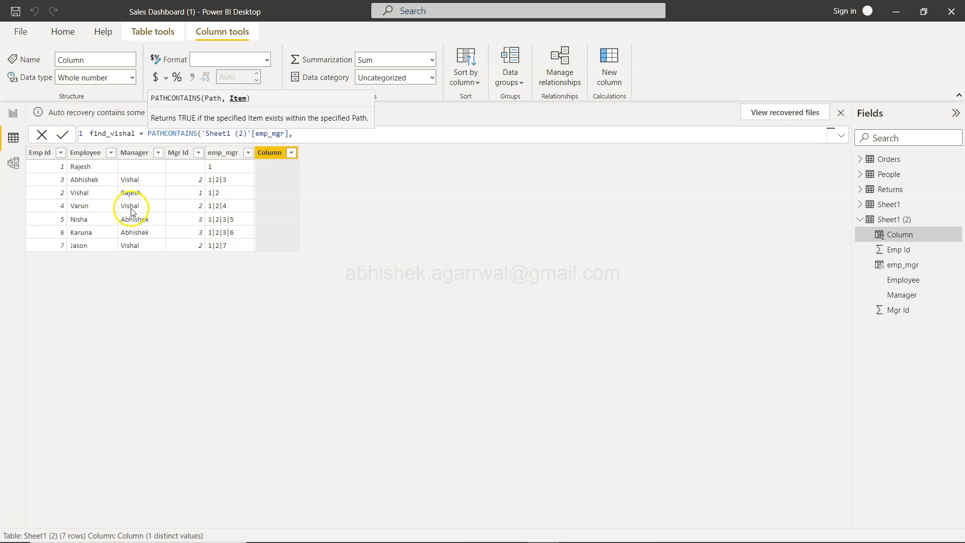
{"action": "mouse_move", "coordinate": [193, 187]}
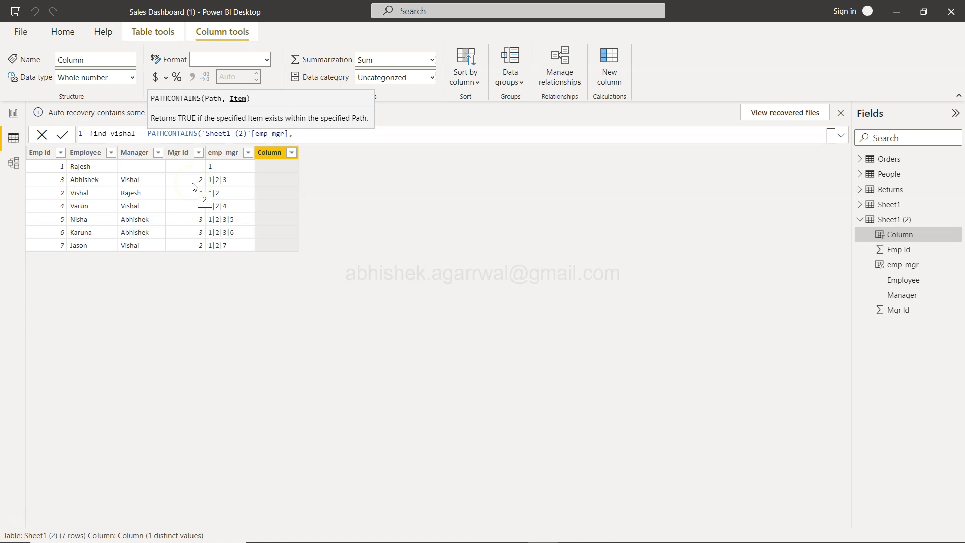
{"action": "type", "text": "\"2\")"}
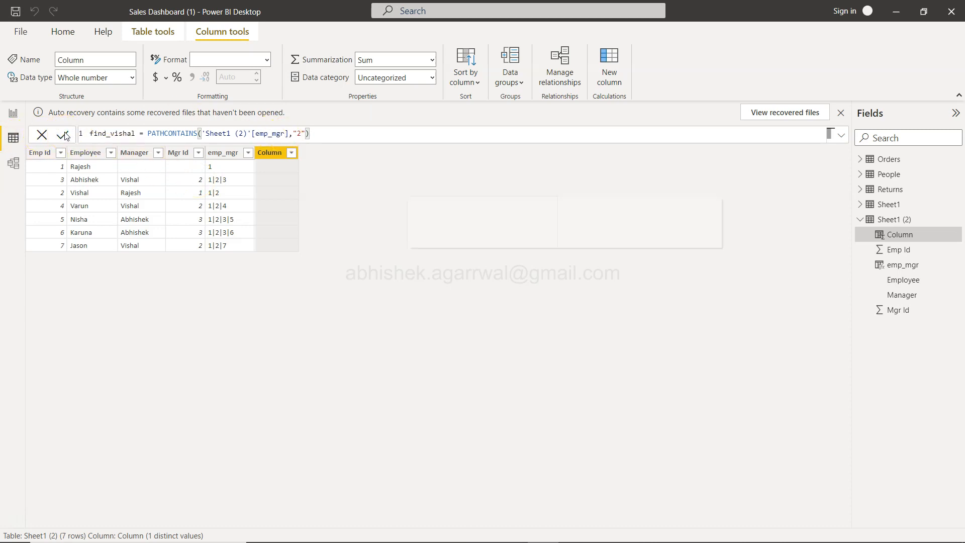
Commit the find_vishal formula, giving True for every employee except Rajesh
{"action": "left_click", "coordinate": [63, 134]}
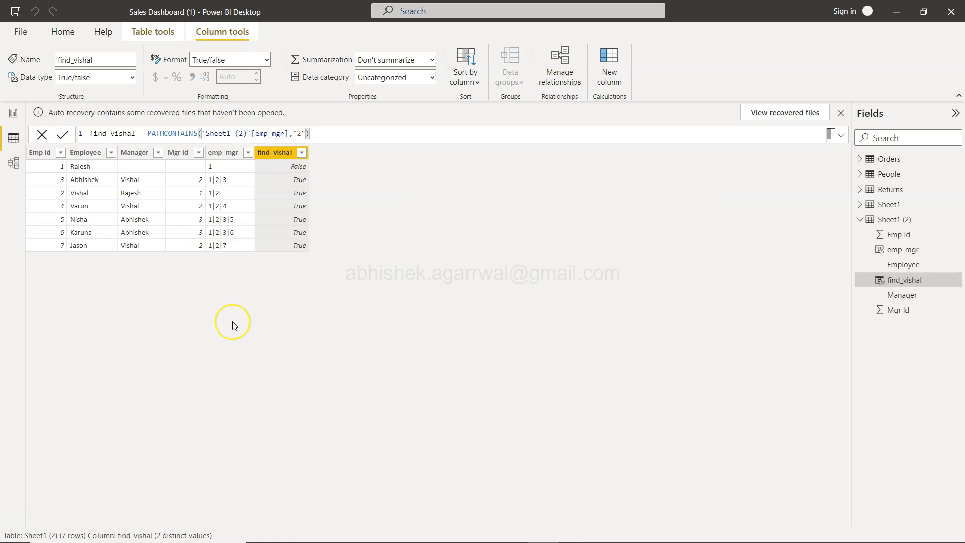
{"action": "mouse_move", "coordinate": [266, 292]}
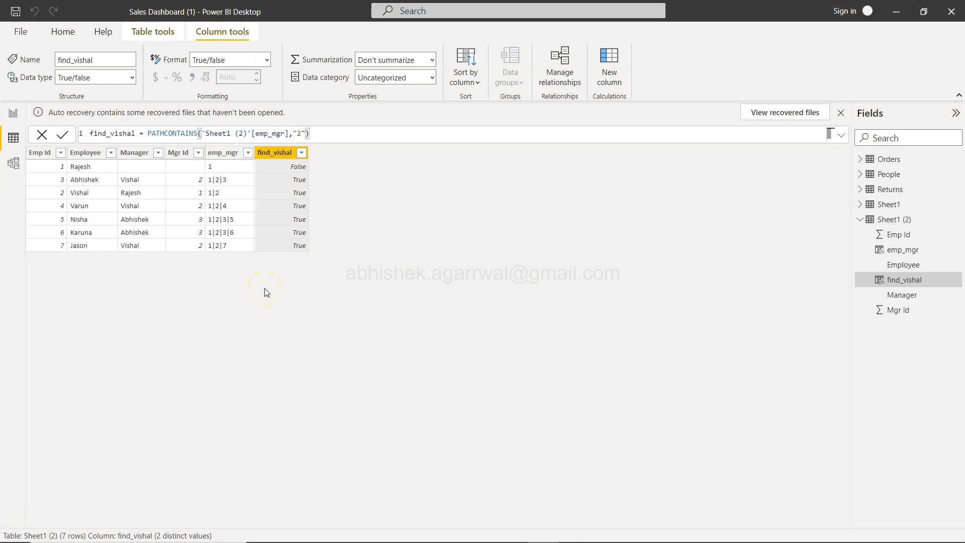
{"action": "mouse_move", "coordinate": [250, 243]}
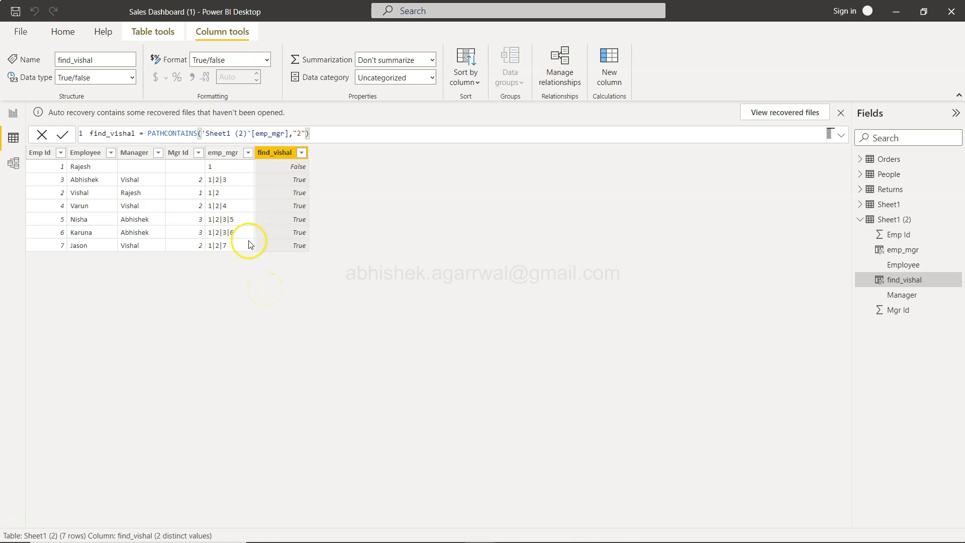
{"action": "mouse_move", "coordinate": [220, 202]}
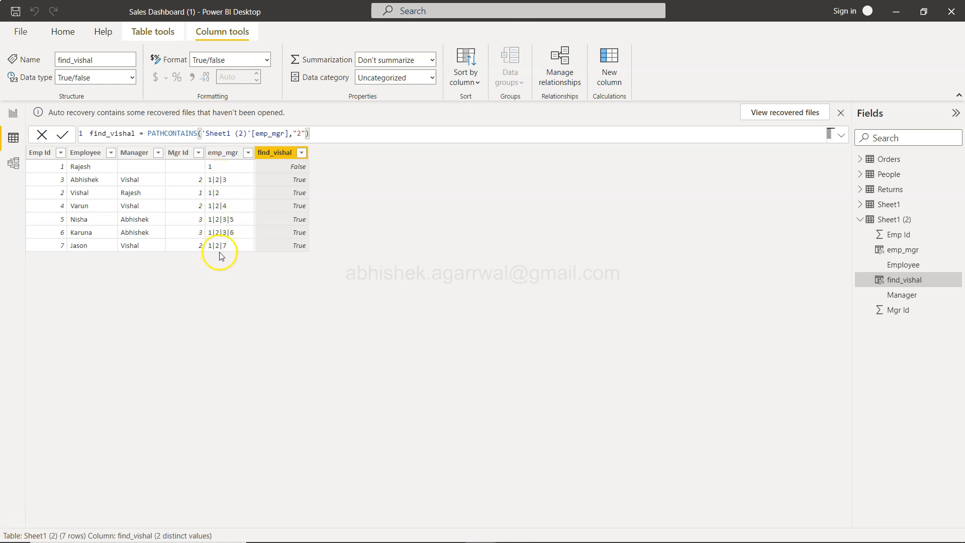
{"action": "mouse_move", "coordinate": [221, 259]}
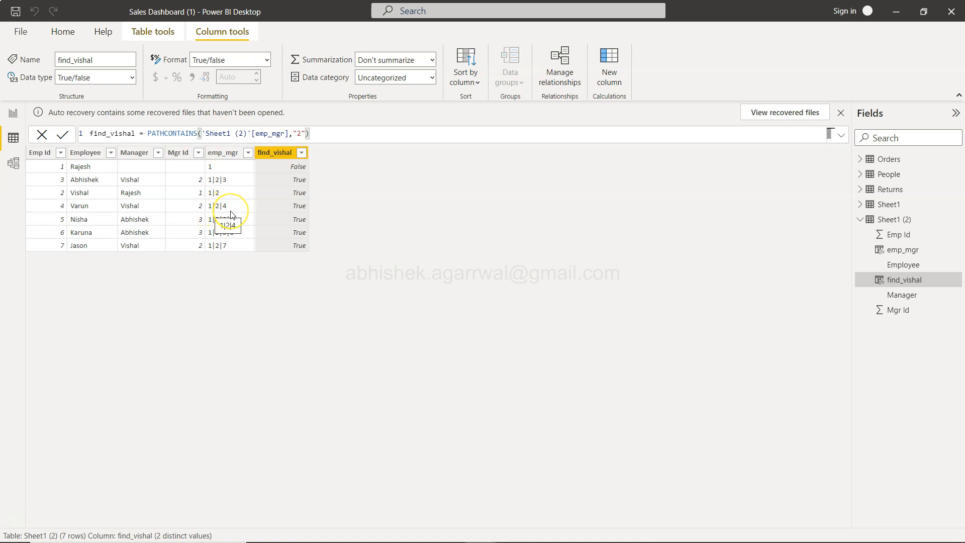
{"action": "mouse_move", "coordinate": [199, 245]}
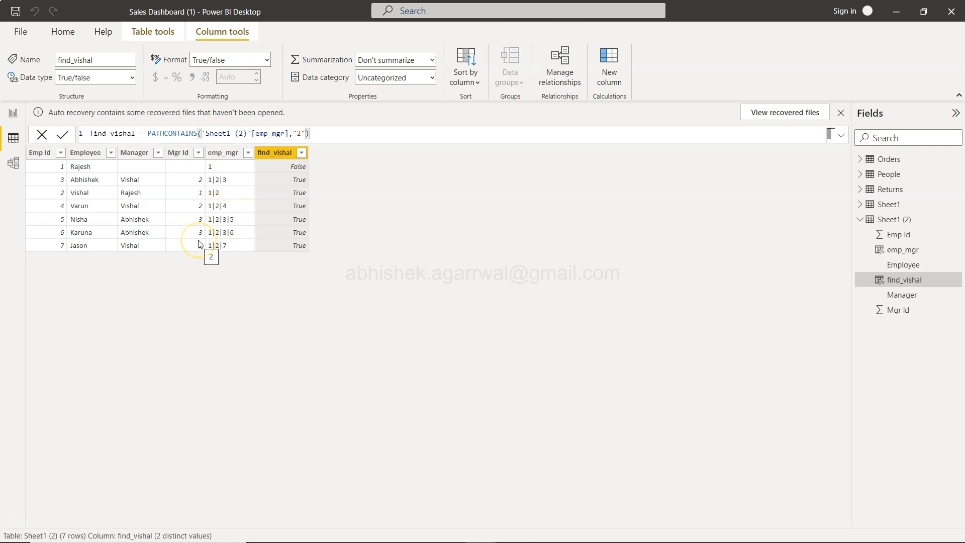
{"action": "mouse_move", "coordinate": [195, 240]}
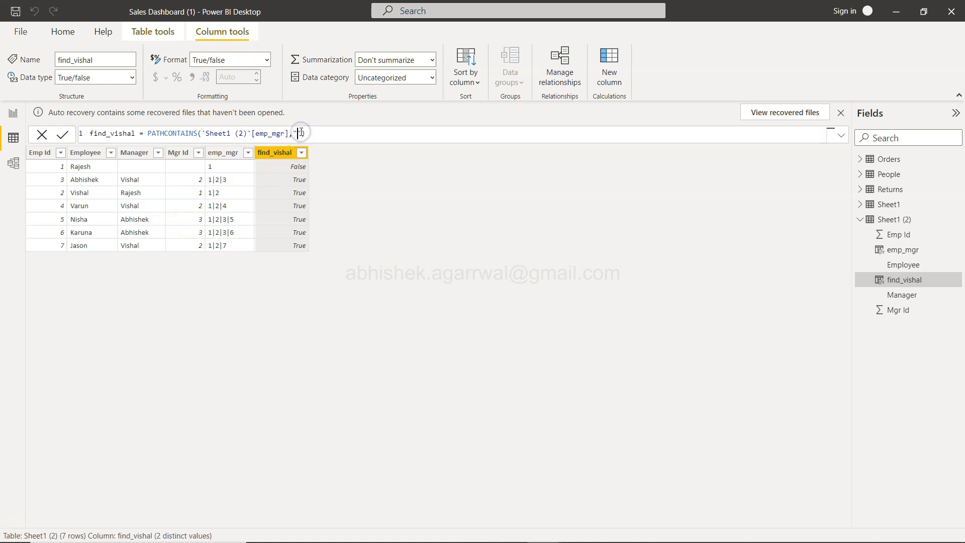
Change the PATHCONTAINS item to "3" and commit, flagging only Abhishek, Nisha and Karuna
{"action": "type", "text": "3\")"}
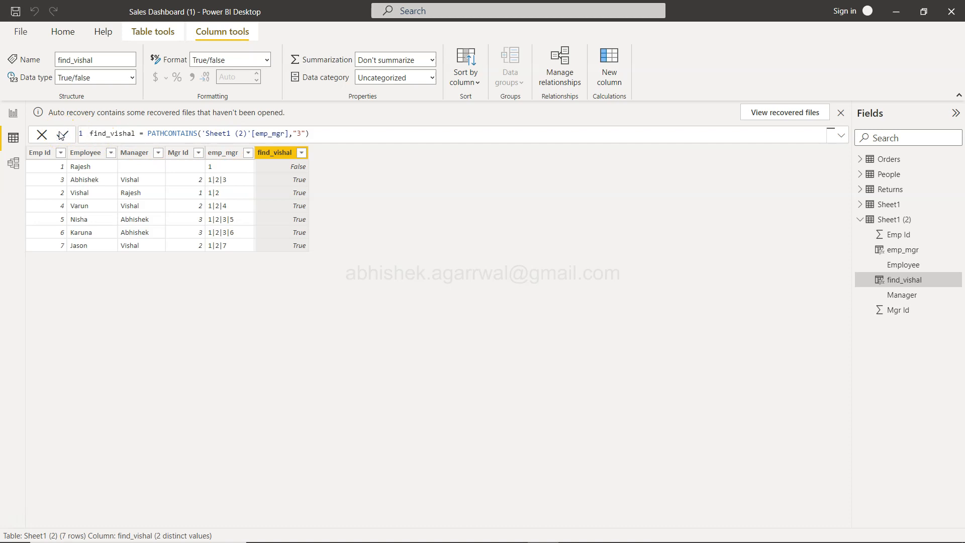
{"action": "left_click", "coordinate": [61, 134]}
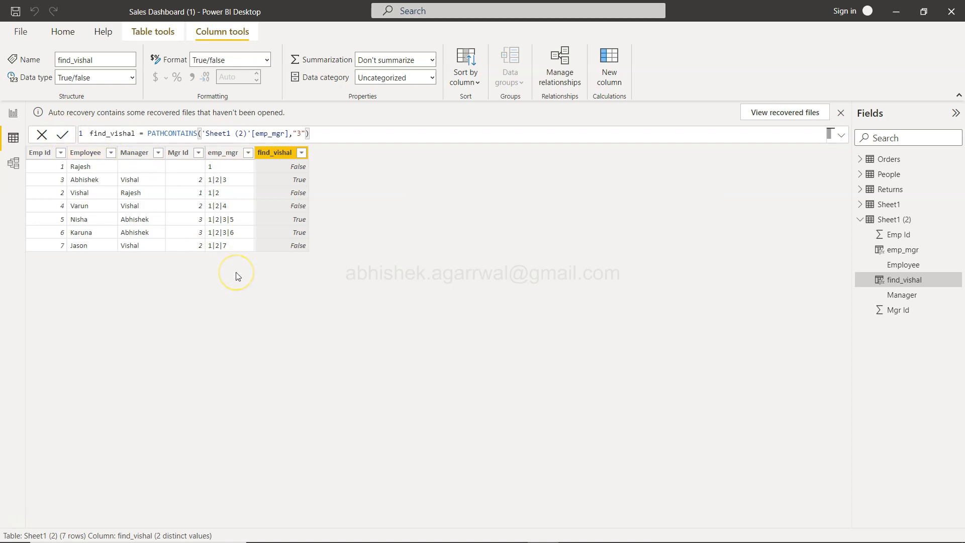
{"action": "mouse_move", "coordinate": [299, 214]}
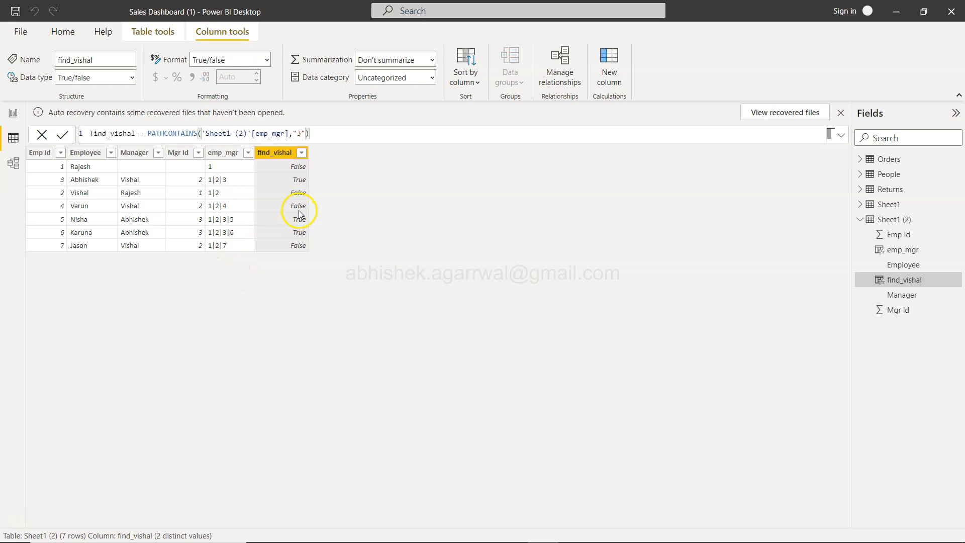
{"action": "mouse_move", "coordinate": [226, 179]}
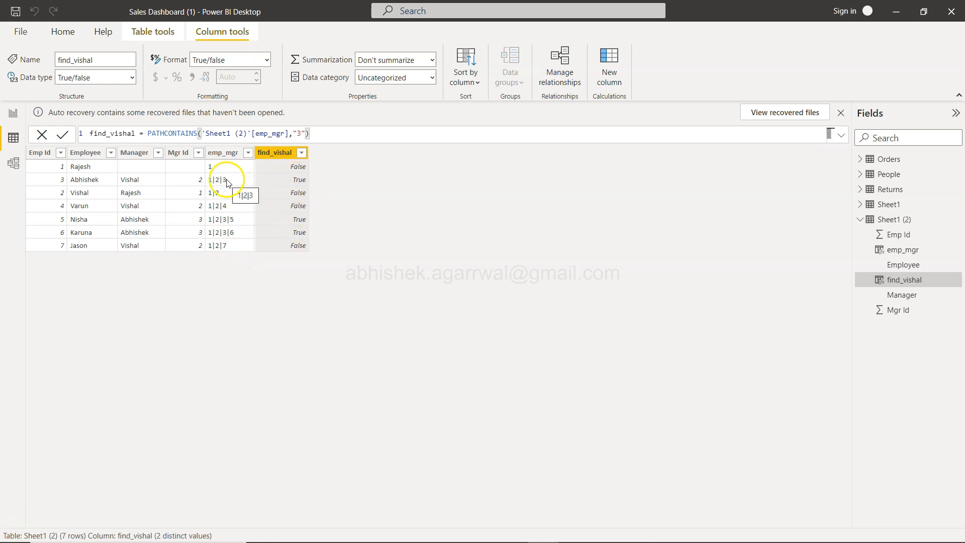
{"action": "mouse_move", "coordinate": [225, 239]}
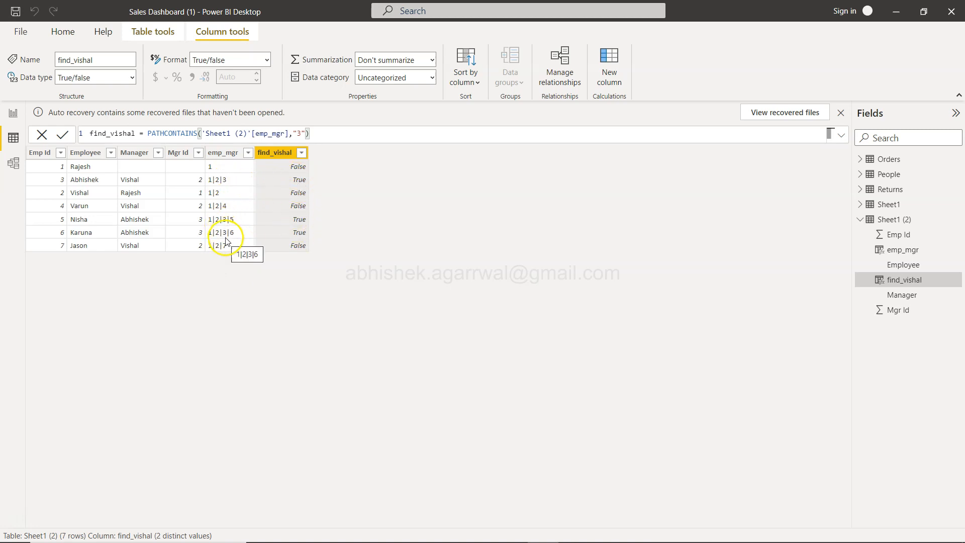
{"action": "mouse_move", "coordinate": [267, 251]}
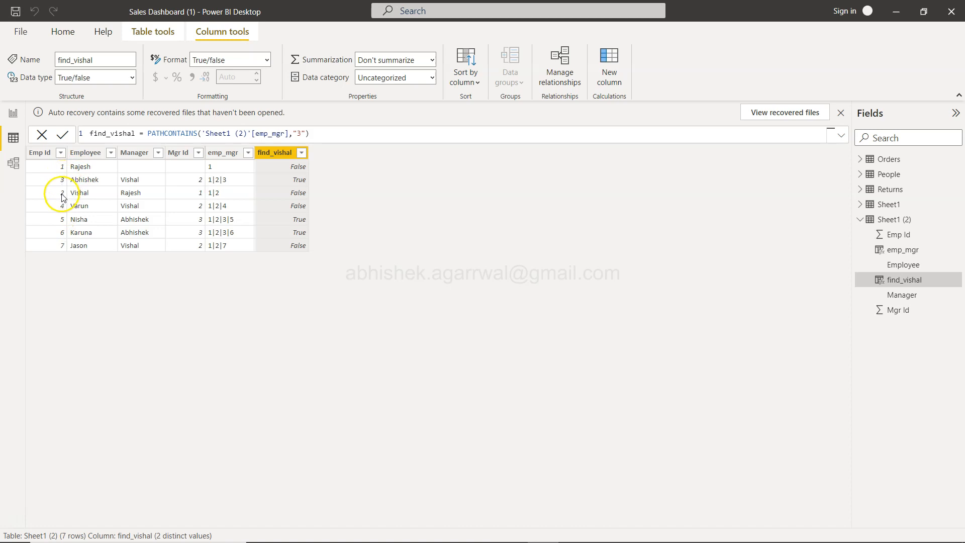
{"action": "mouse_move", "coordinate": [145, 194]}
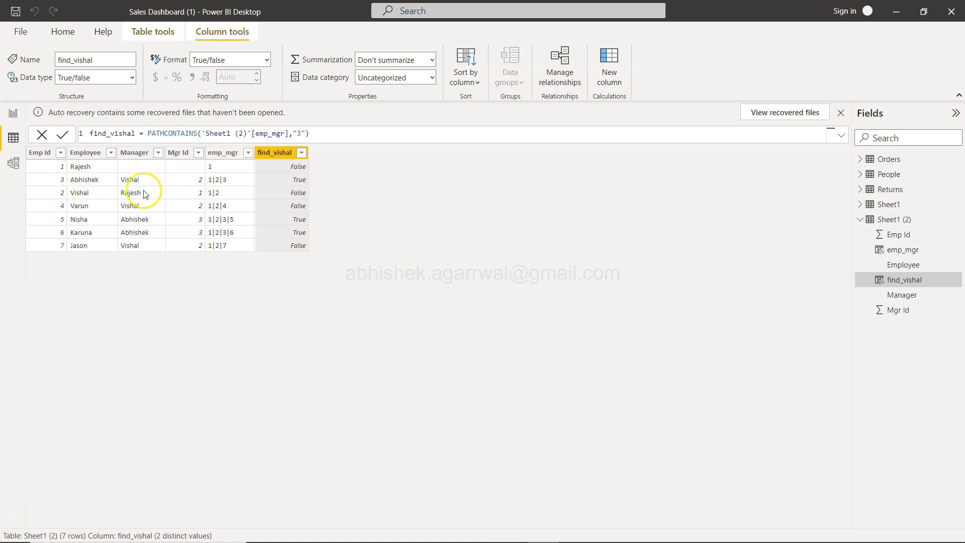
{"action": "mouse_move", "coordinate": [220, 211]}
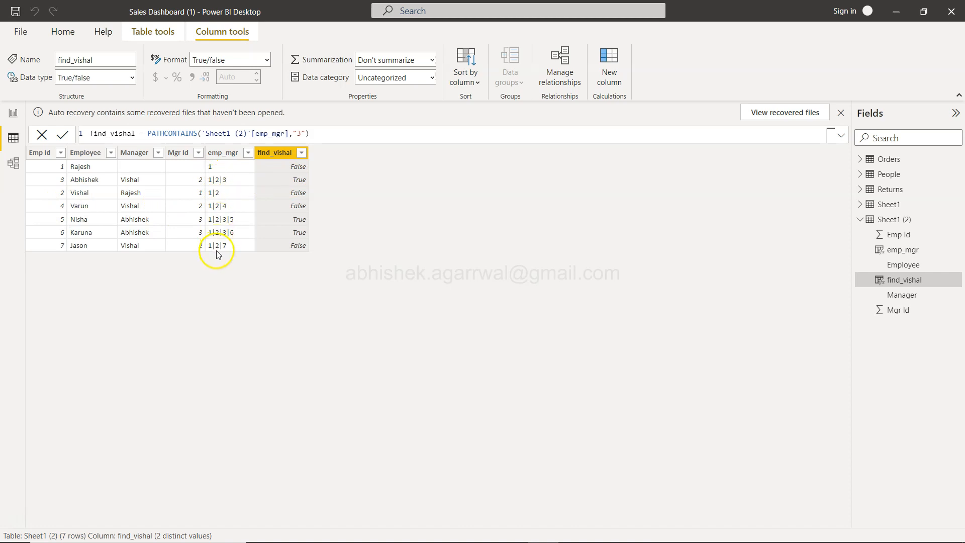
{"action": "mouse_move", "coordinate": [222, 233]}
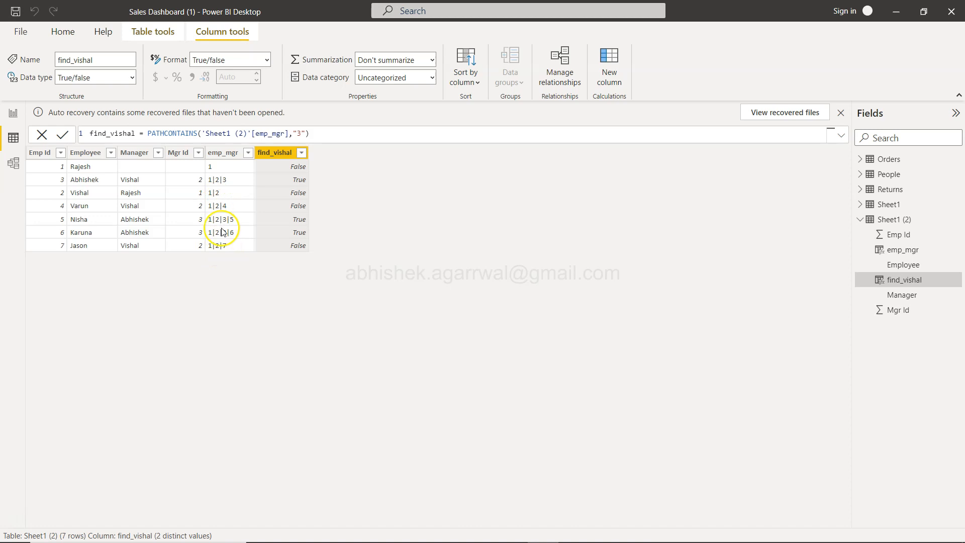
{"action": "mouse_move", "coordinate": [222, 232]}
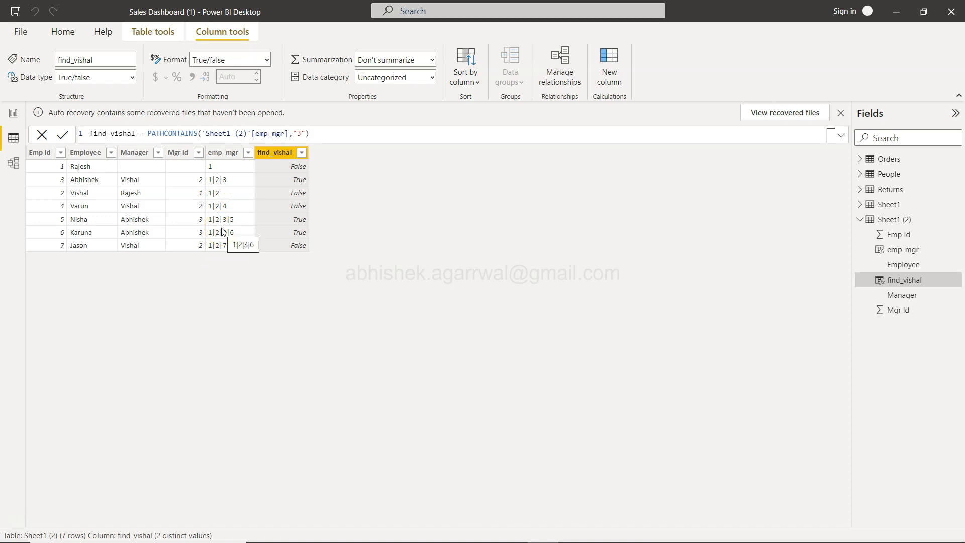
{"action": "mouse_move", "coordinate": [274, 229]}
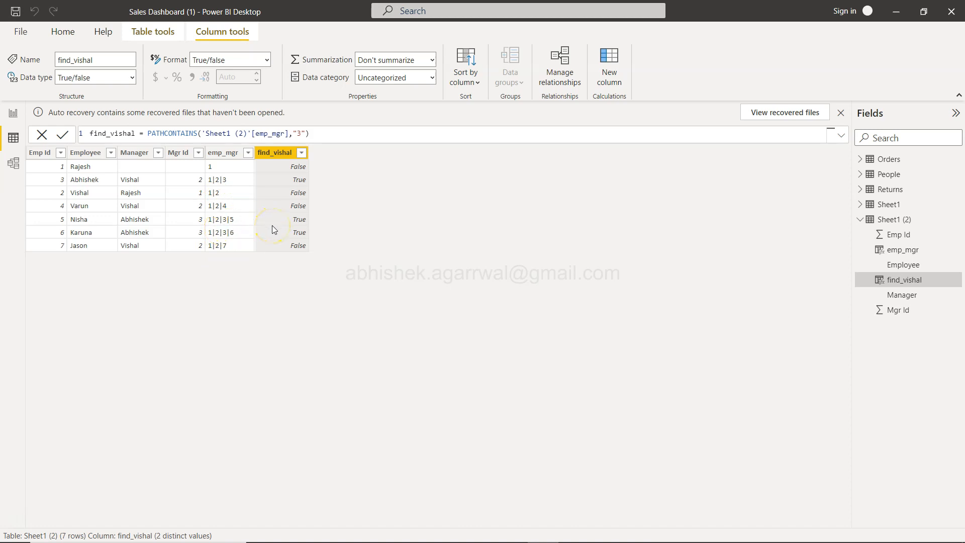